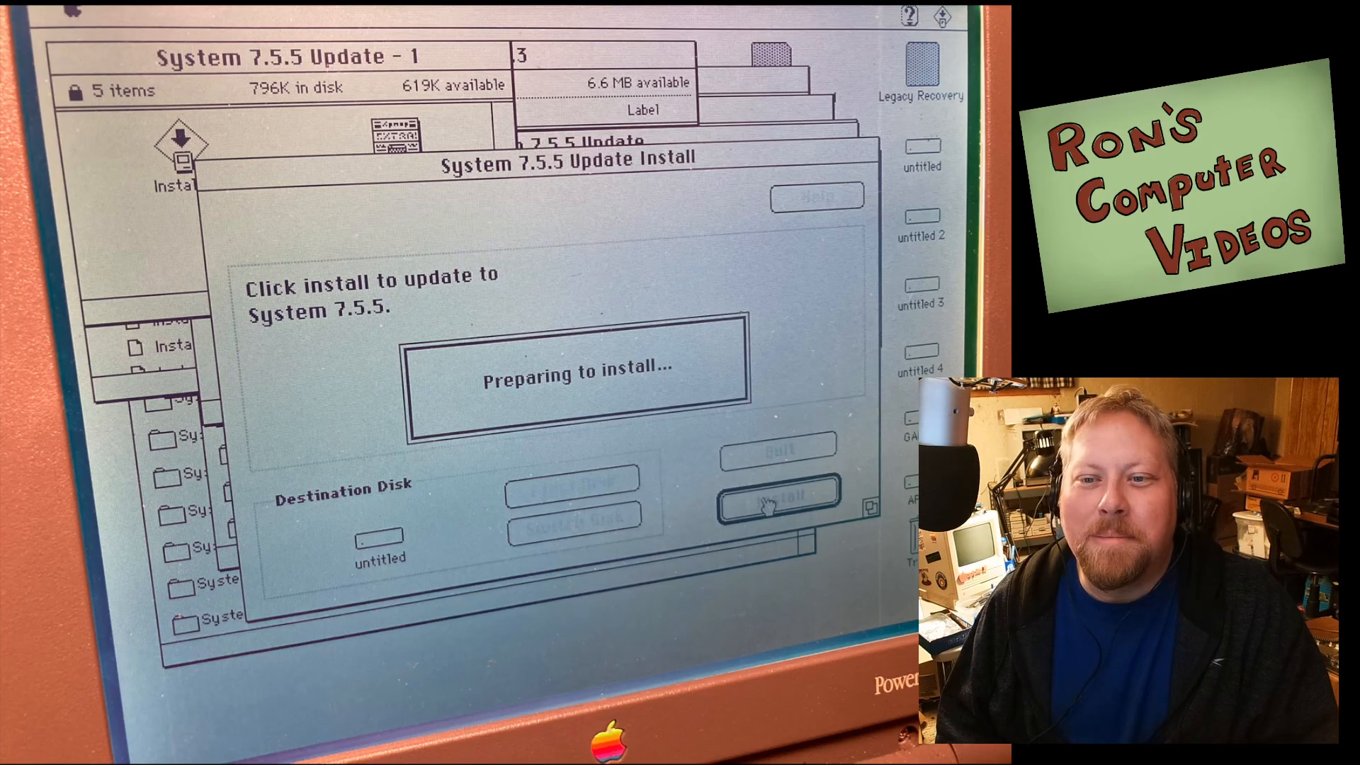
# Step: Finish the System 7.5.5 install on the untitled disk and quit the installer
pyautogui.click(775, 499)
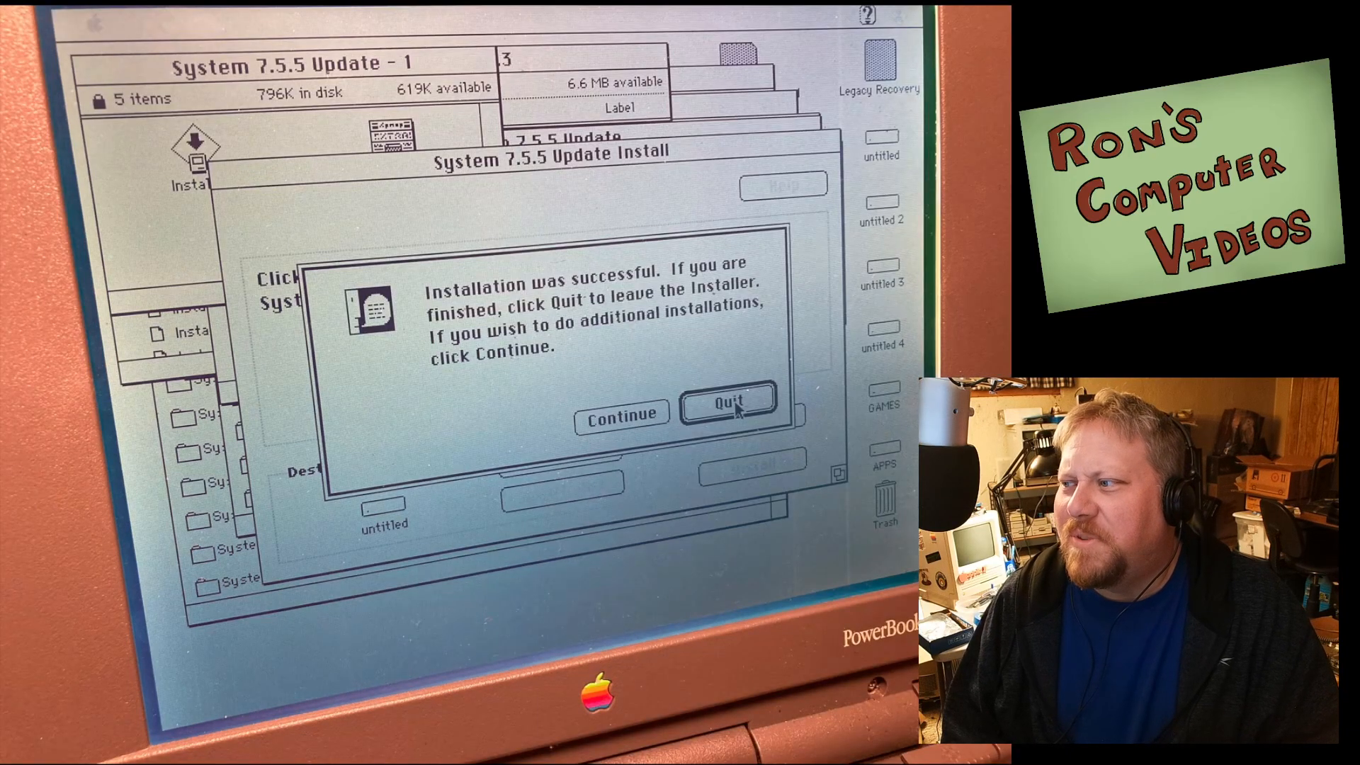
pyautogui.click(729, 410)
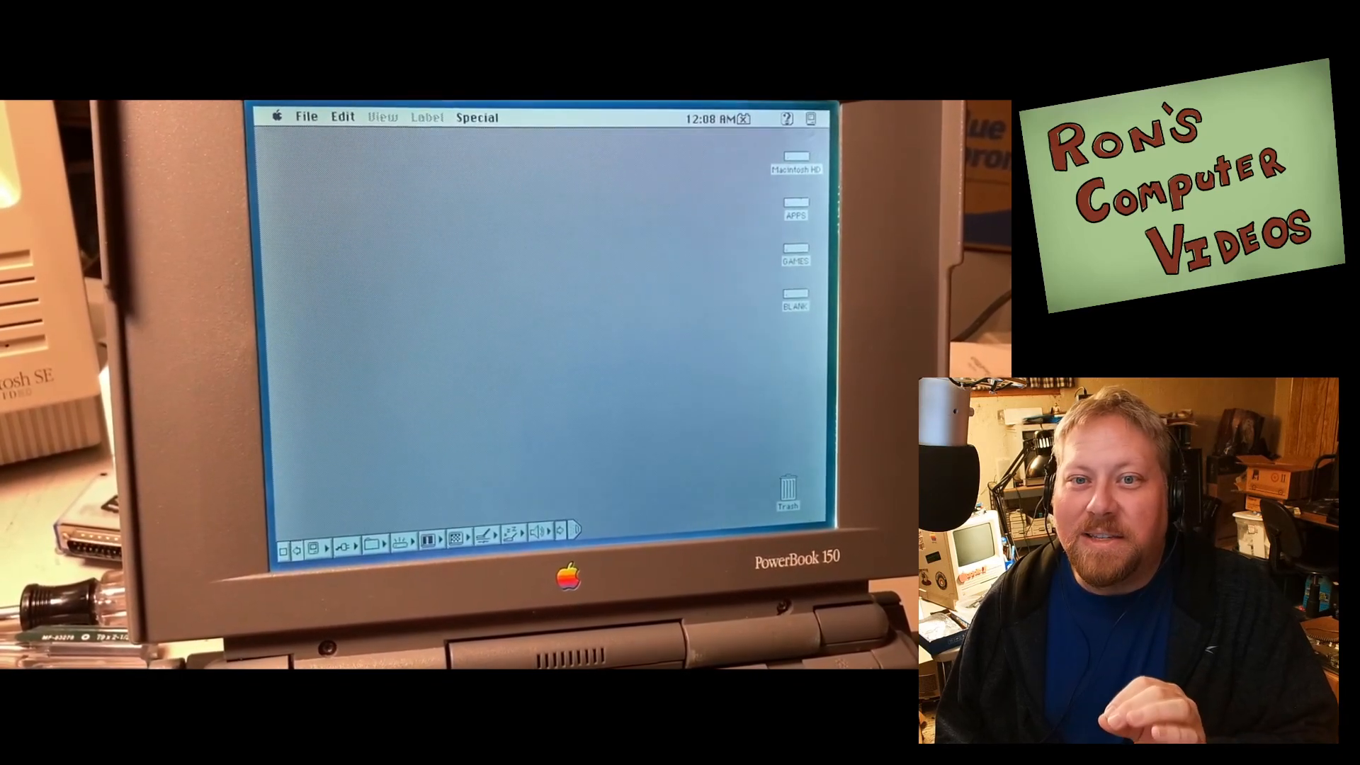
# Step: Open the recorded PowerBook game footage video file from the Finder
pyautogui.doubleClick(794, 165)
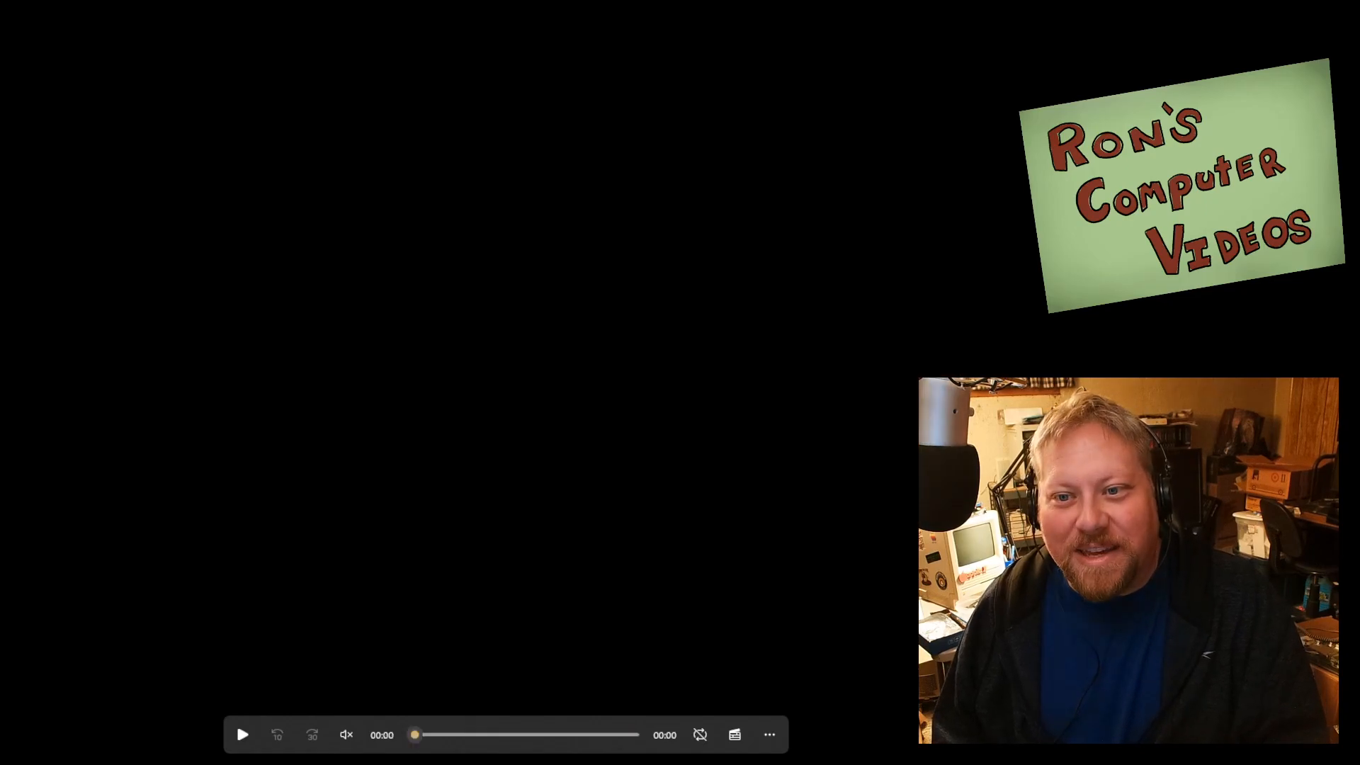
# Step: Play the Prince of Persia intro footage and unmute its audio
pyautogui.click(242, 734)
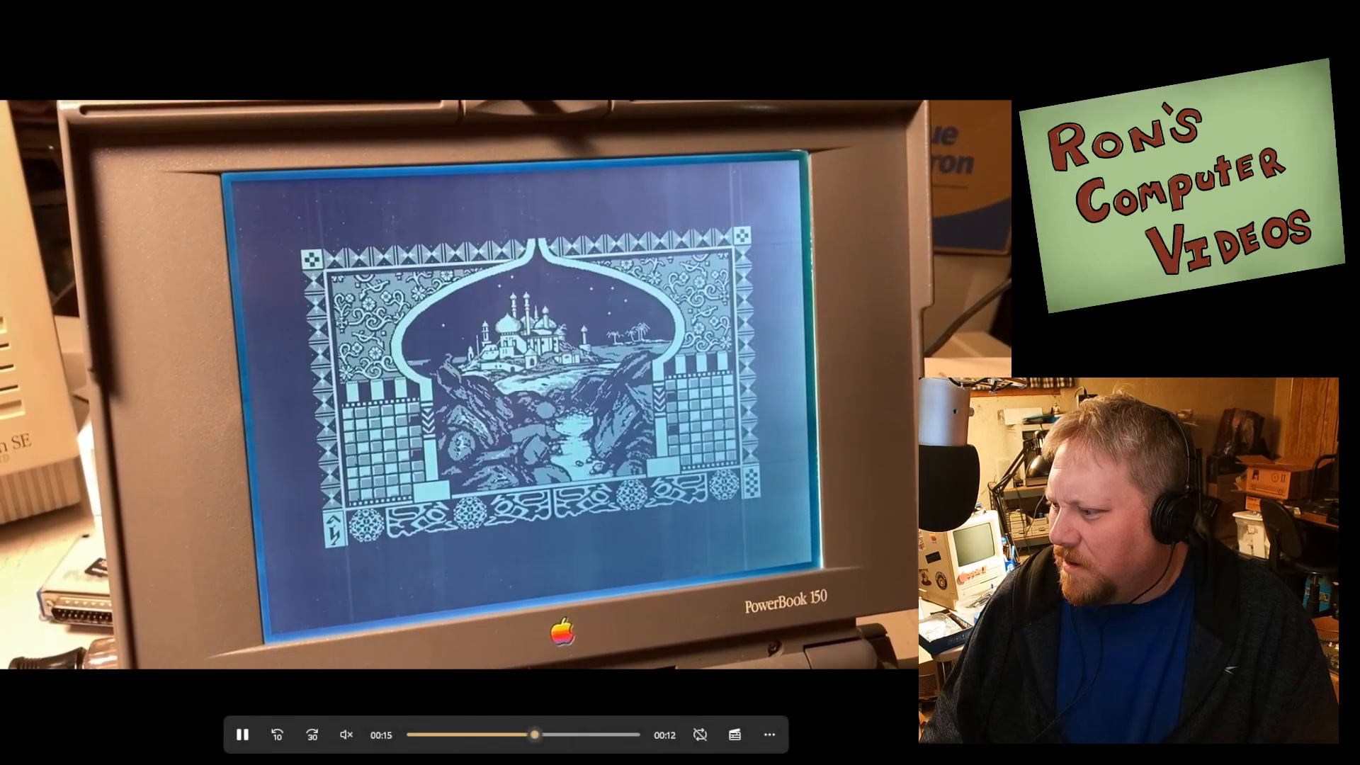
pyautogui.click(346, 734)
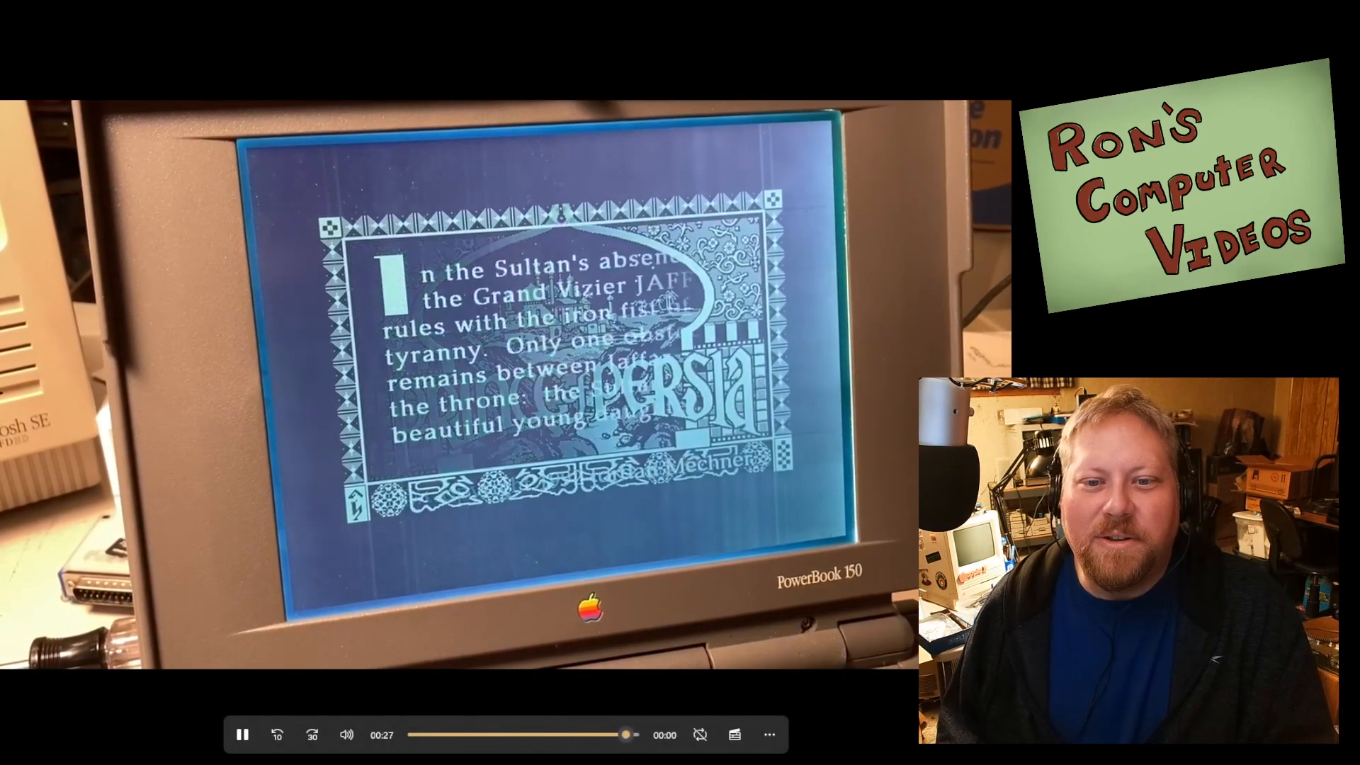
pyautogui.click(243, 734)
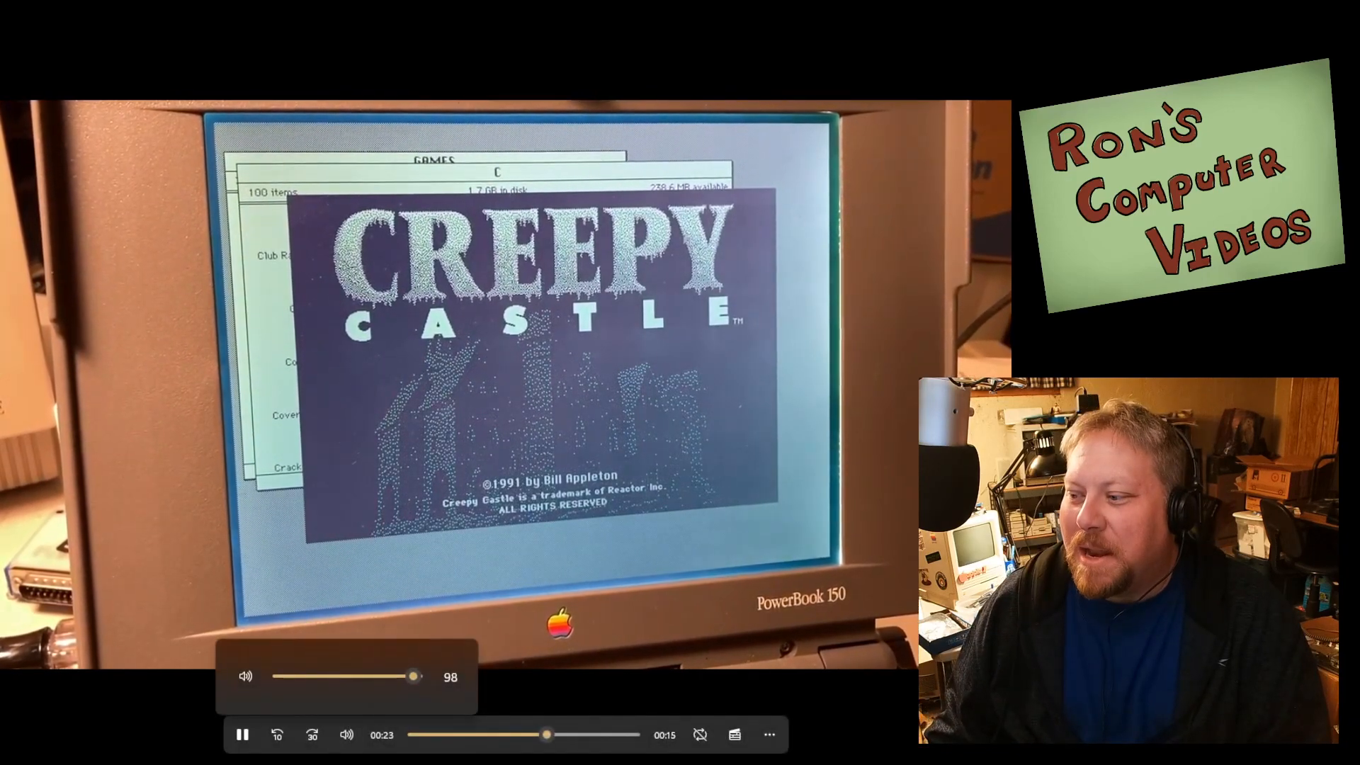
# Step: Drag the volume slider from 98 down to 29 during the Creepy Castle footage
pyautogui.moveTo(413, 676); pyautogui.dragTo(318, 677)
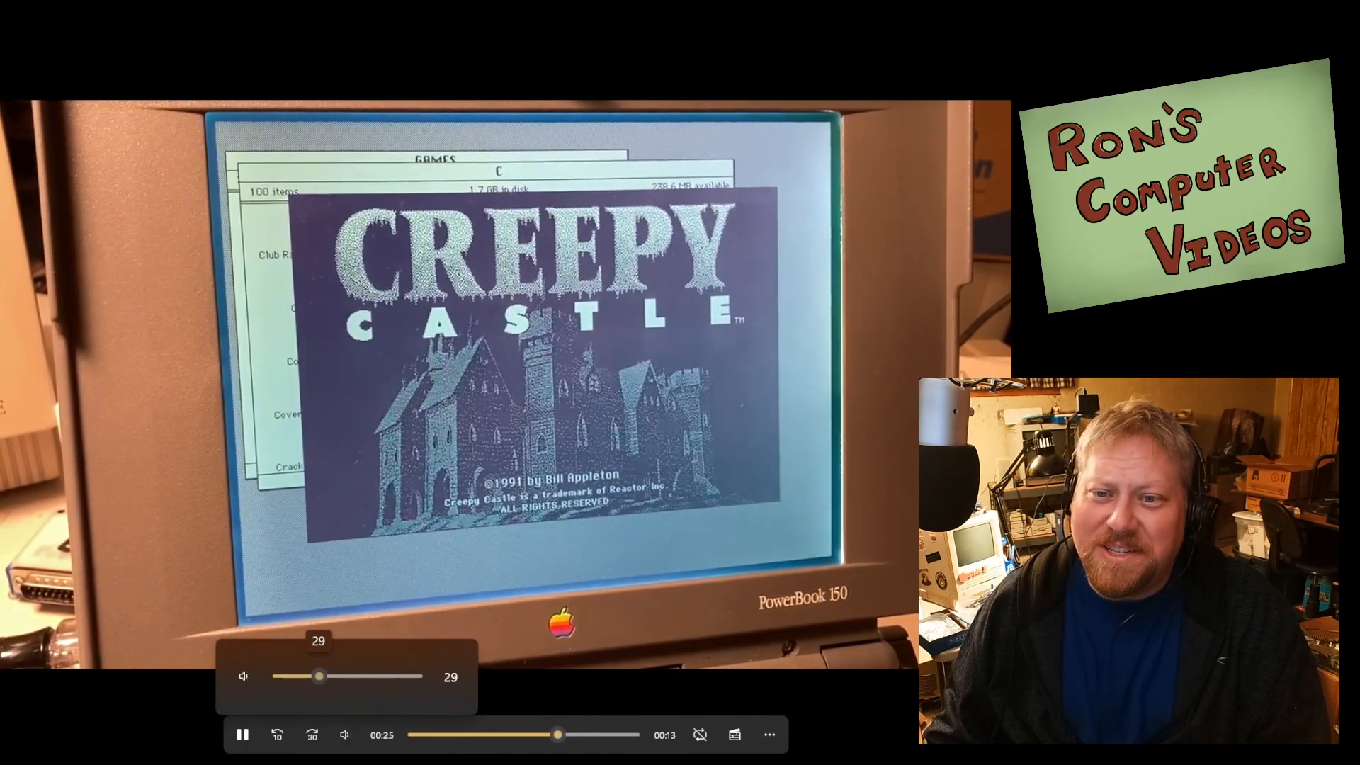